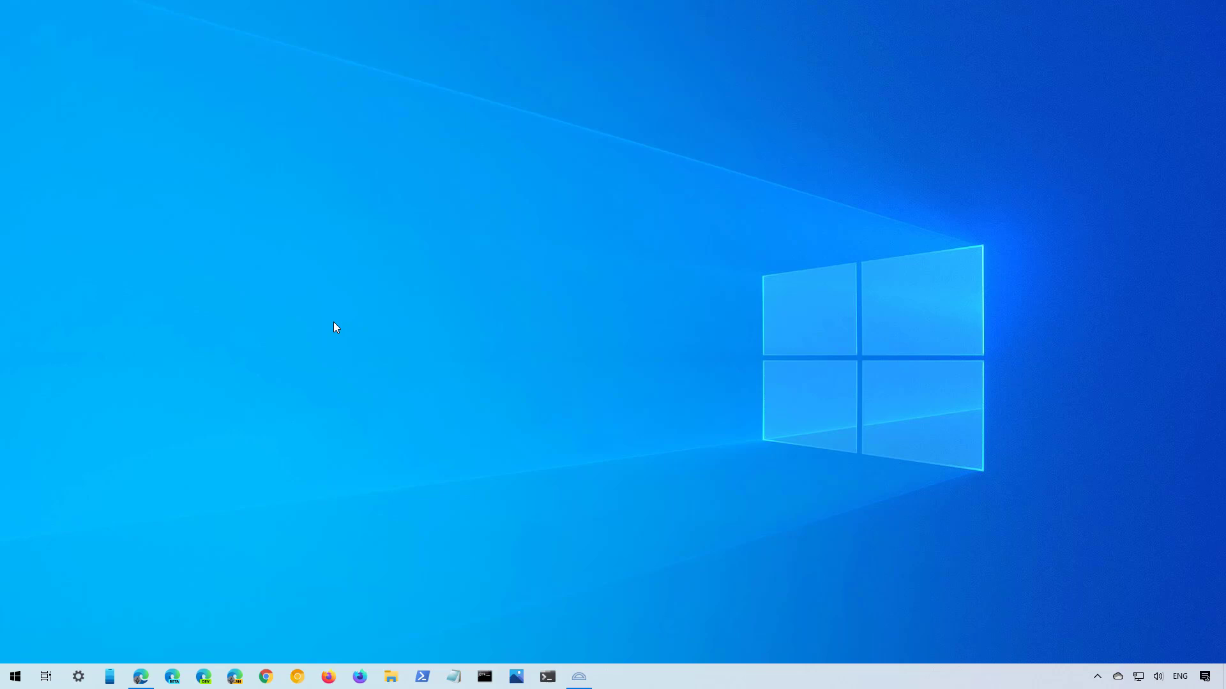
mouse_move(243, 494)
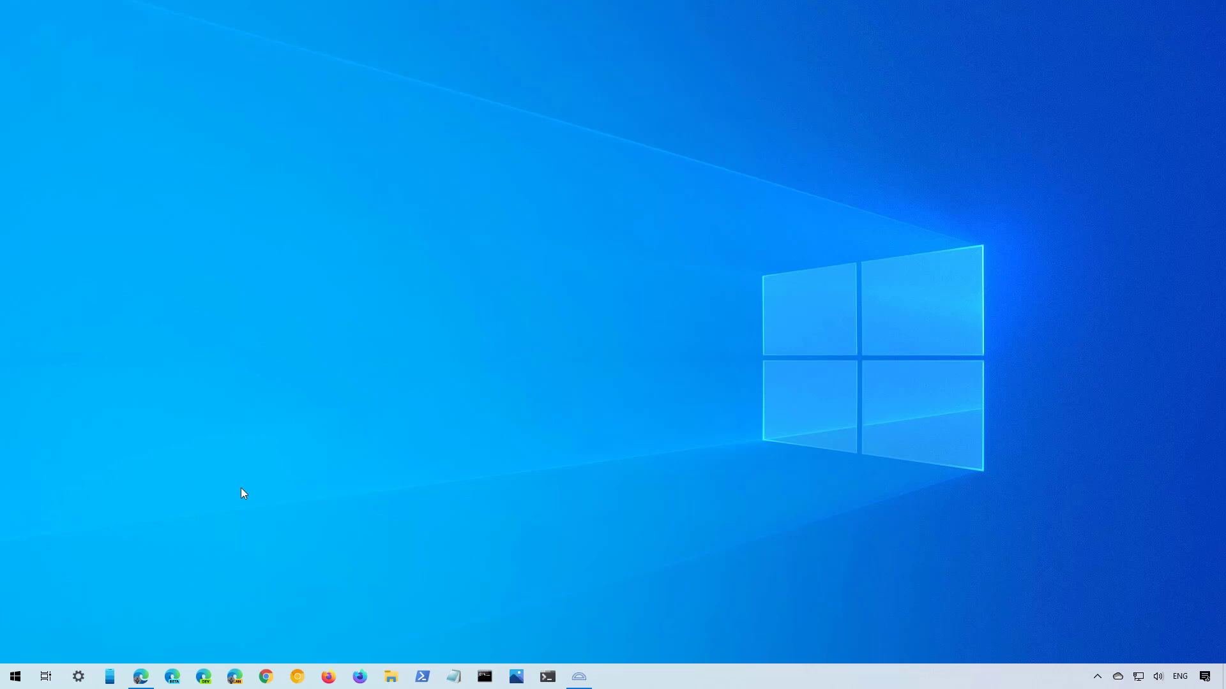
Step: Search the Start menu for 'services' to launch the Services console
left_click(16, 674)
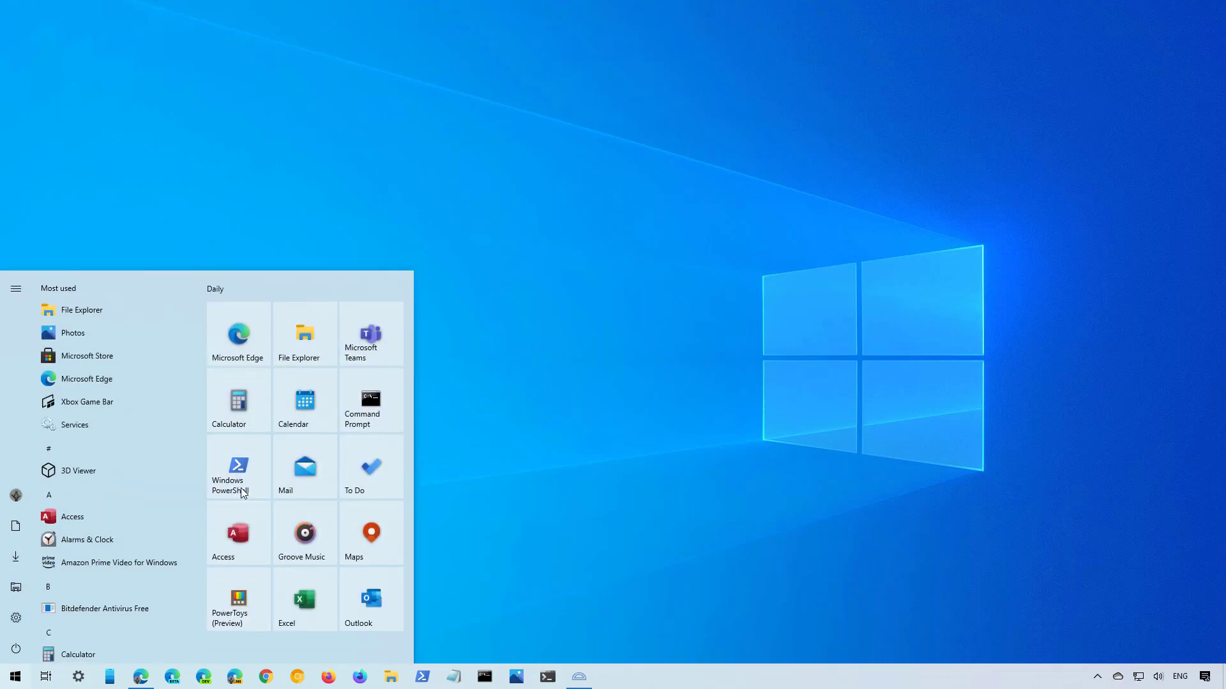
type("services")
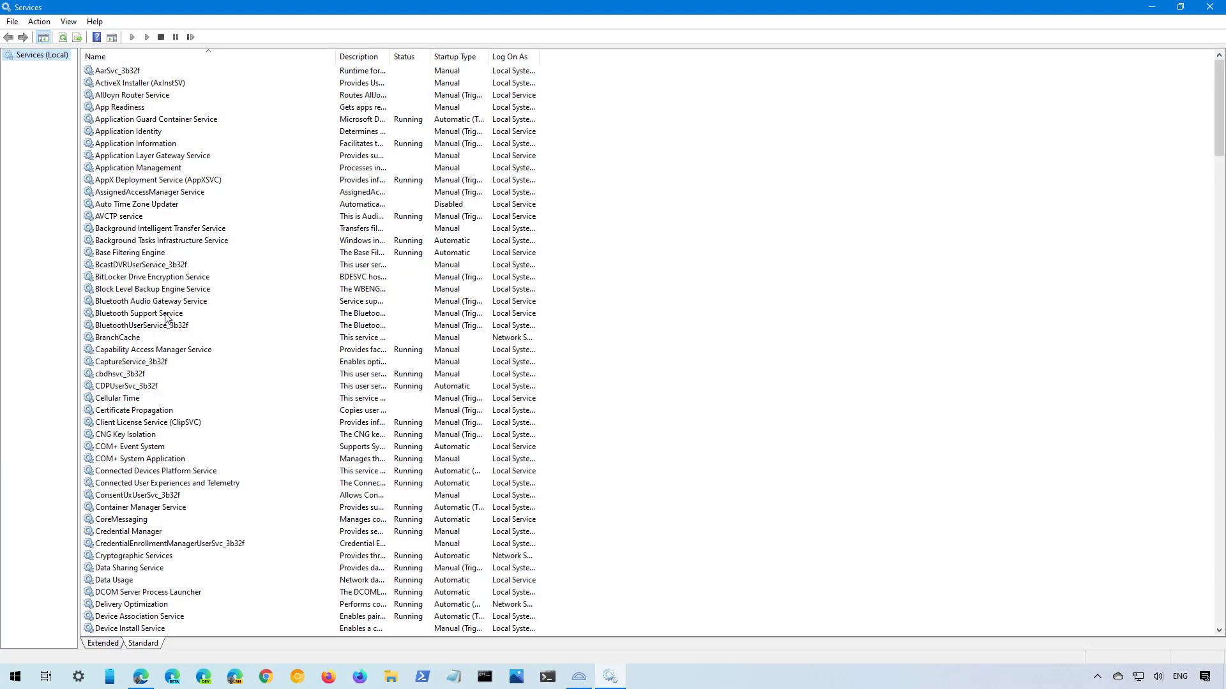
Step: Open Print Spooler's properties and stop the service
left_click(138, 312)
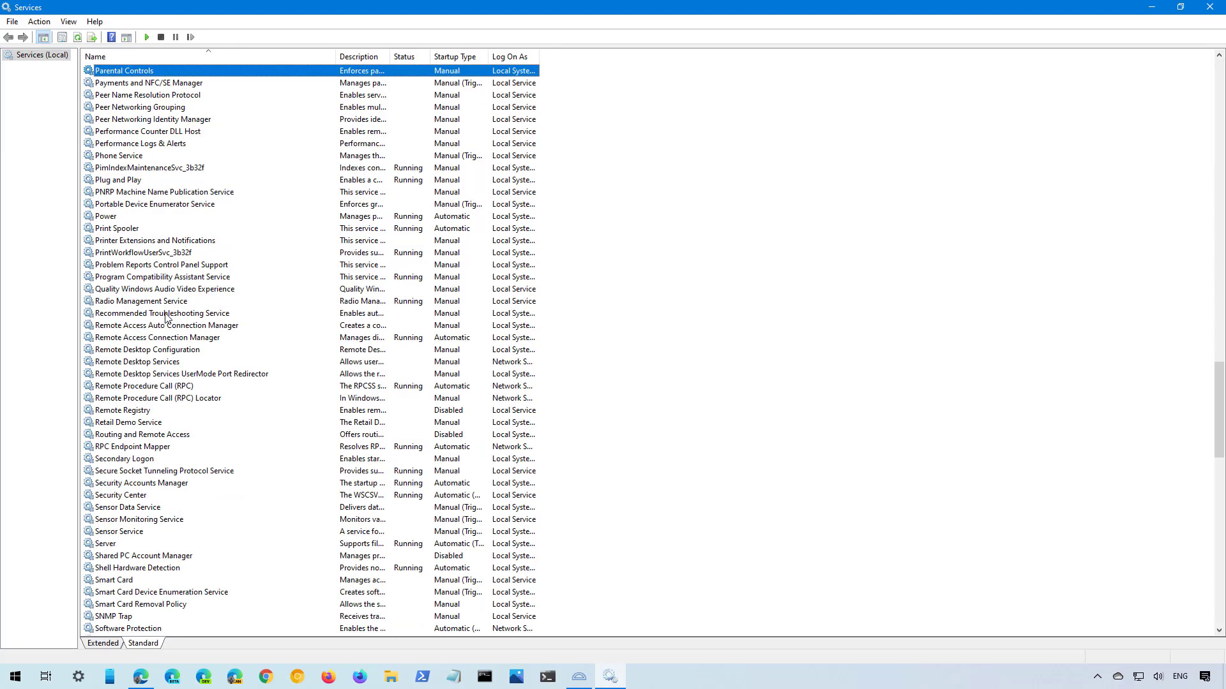
left_click(117, 228)
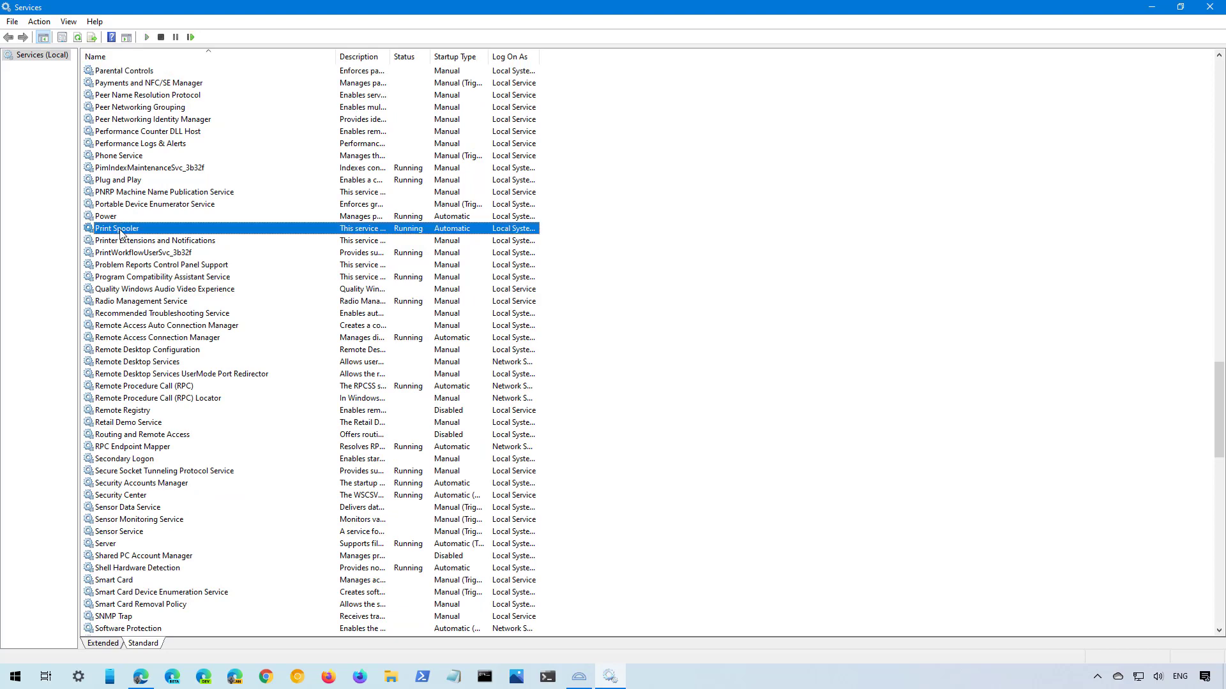
double_click(116, 229)
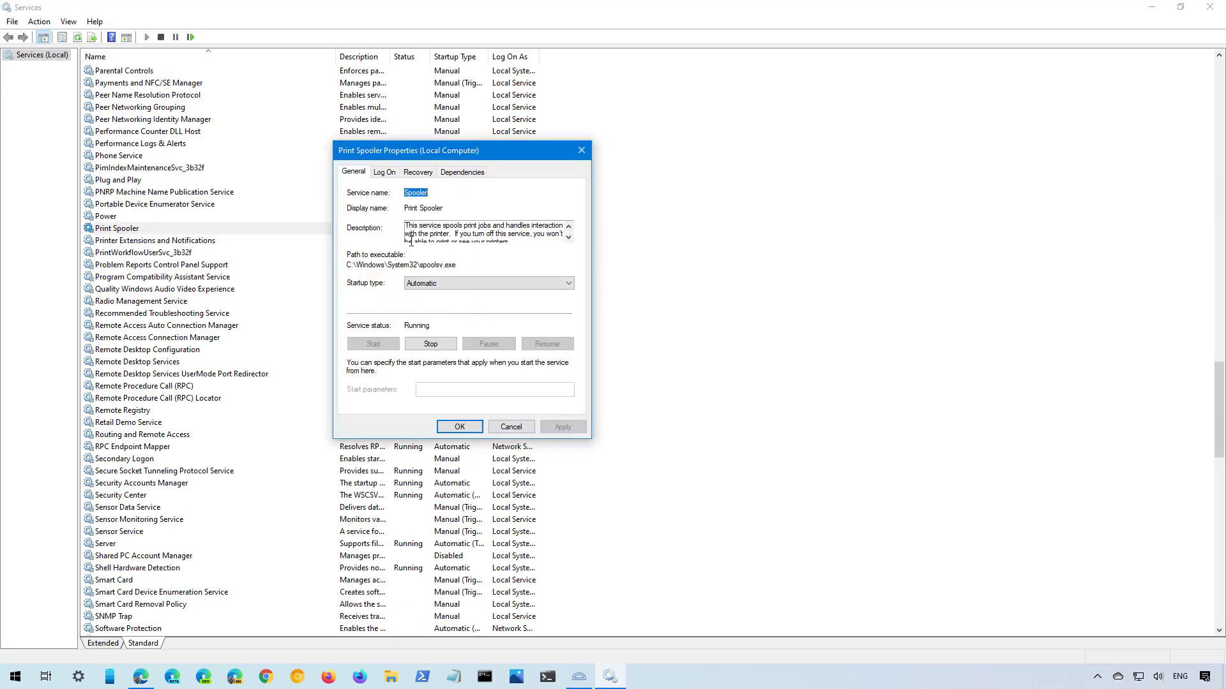
left_click(430, 344)
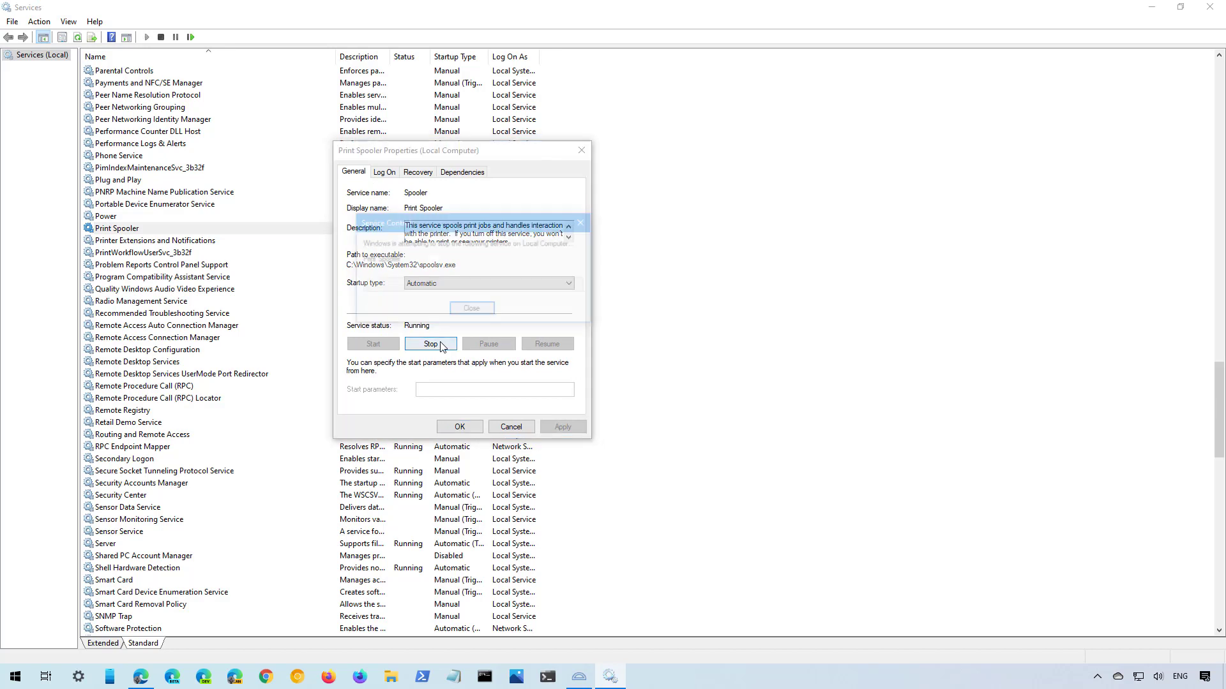
left_click(431, 344)
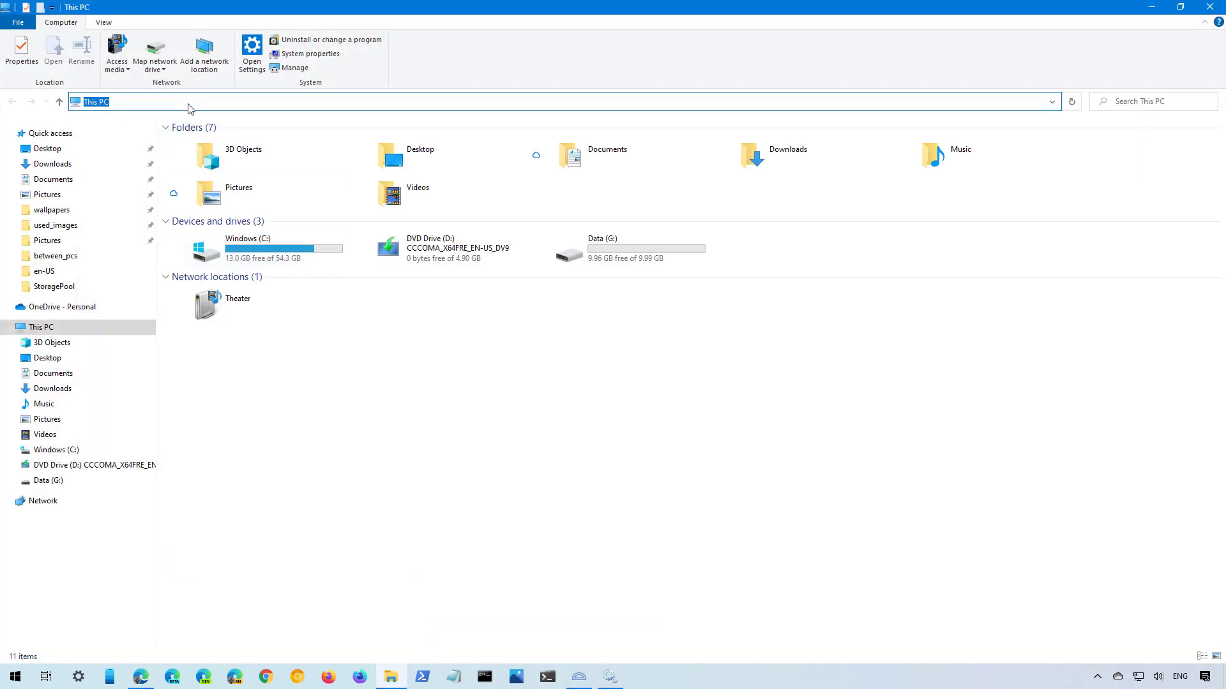
Step: Navigate File Explorer to C:\Windows\System32\spool\PRINTERS via the address bar
type("c:\\")
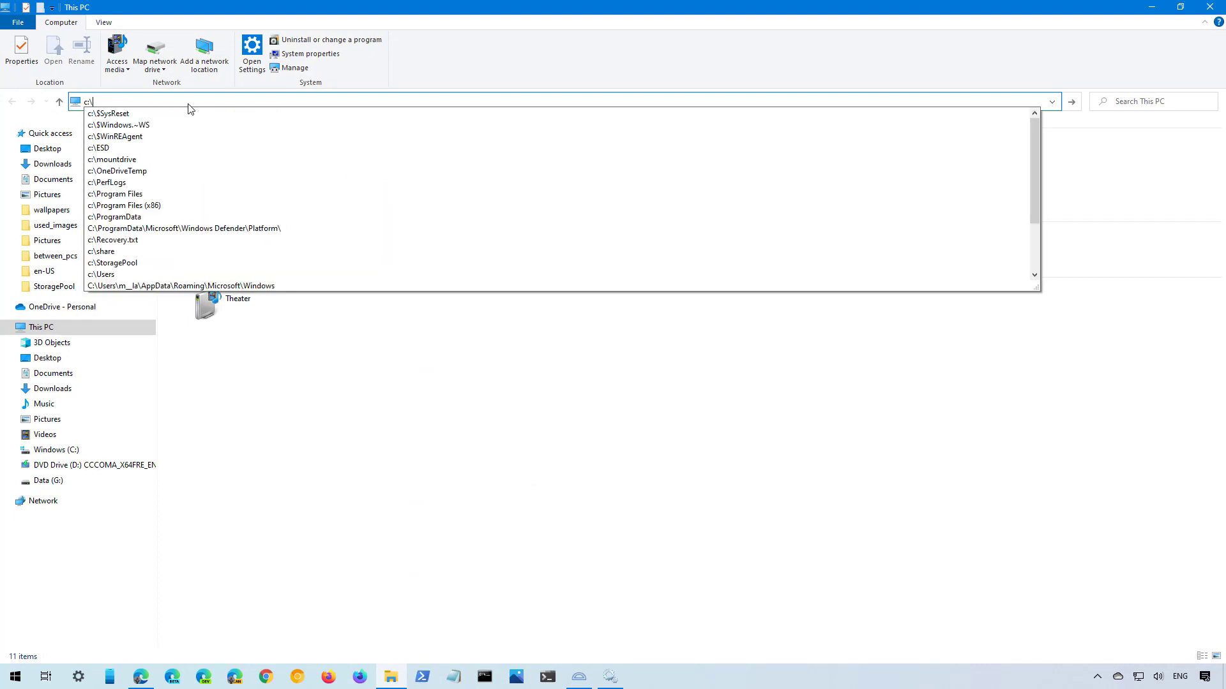
type("windows\\System32\\spool")
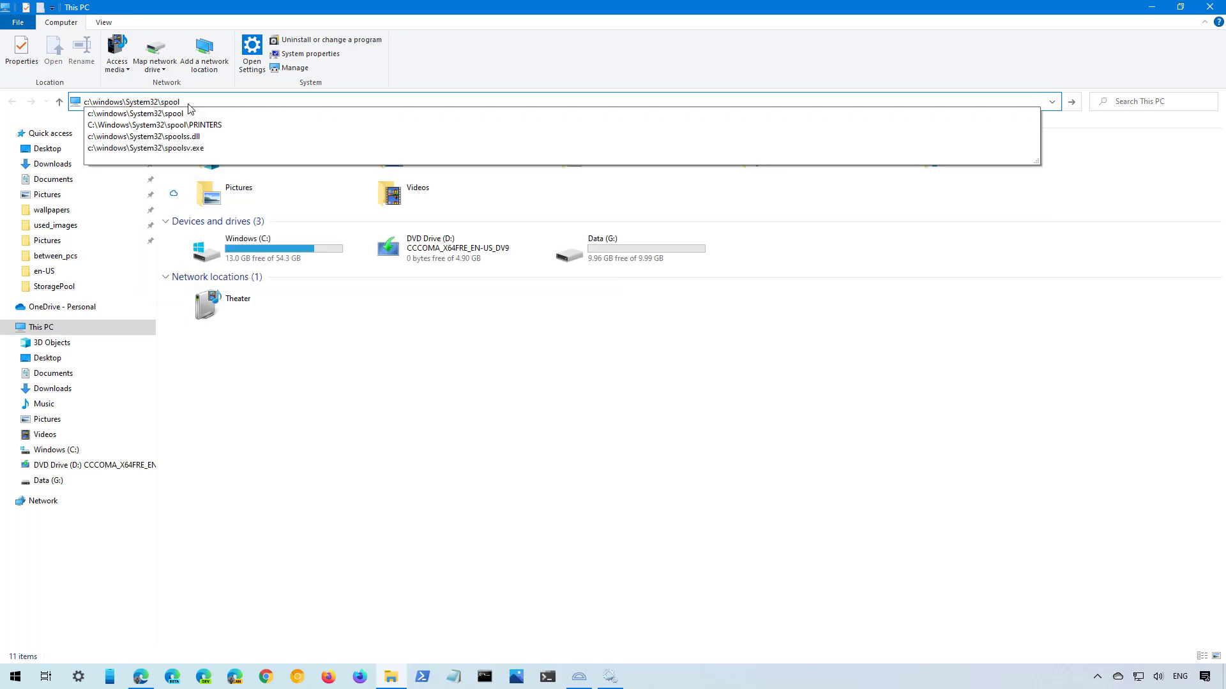
type("\\")
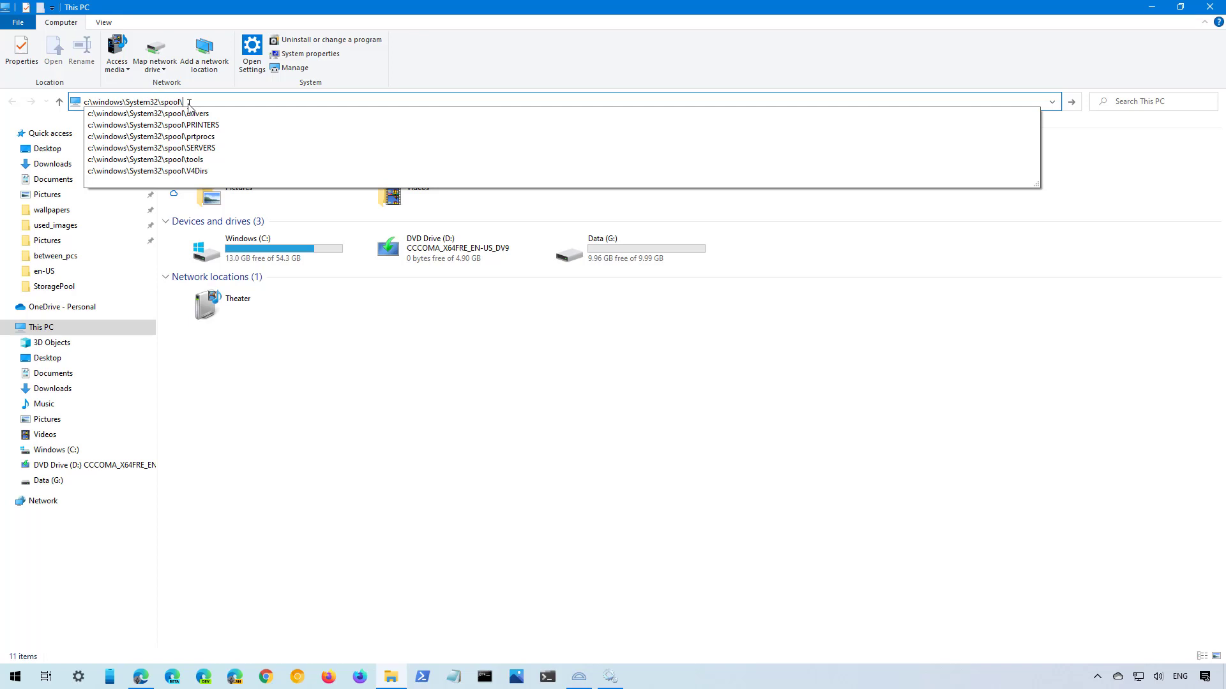
left_click(154, 124)
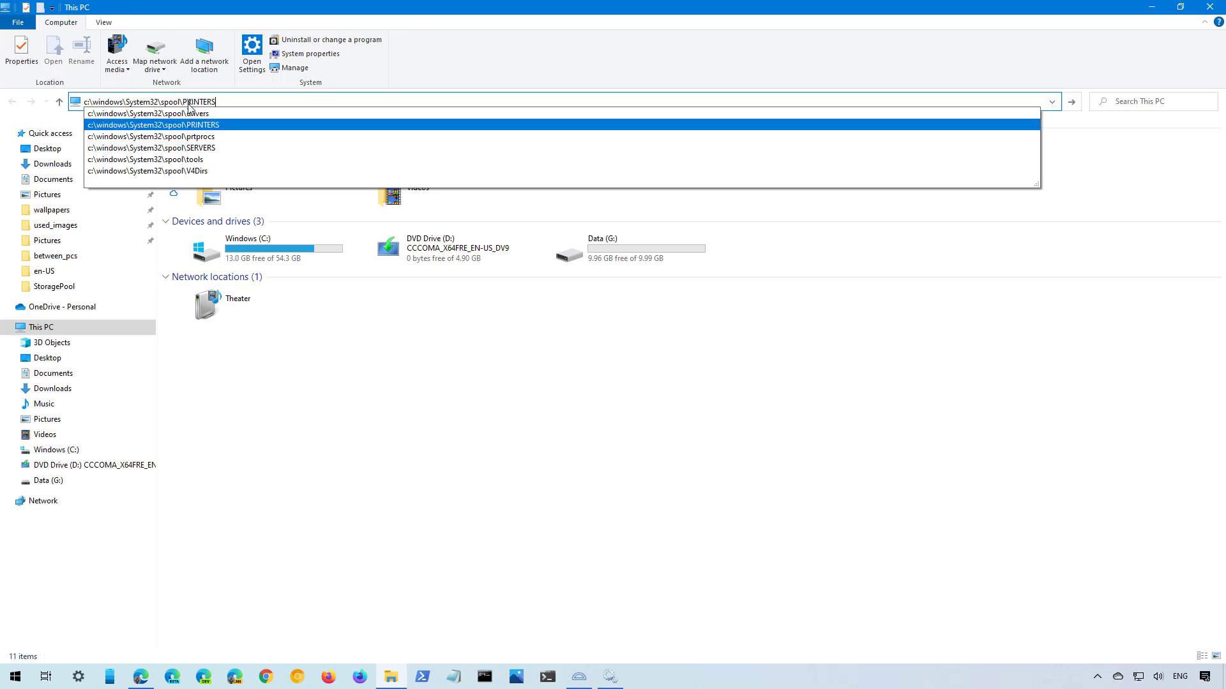
key("Enter")
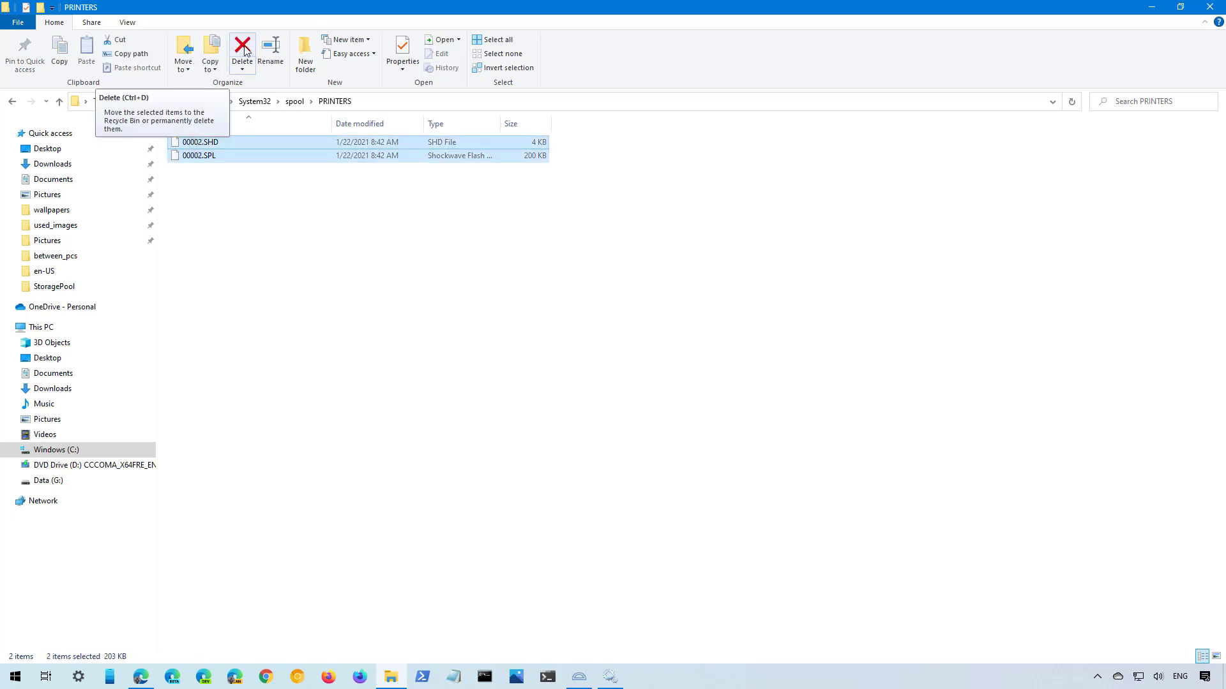
Step: Delete the queued print job files 00002.SHD and 00002.SPL
left_click(242, 46)
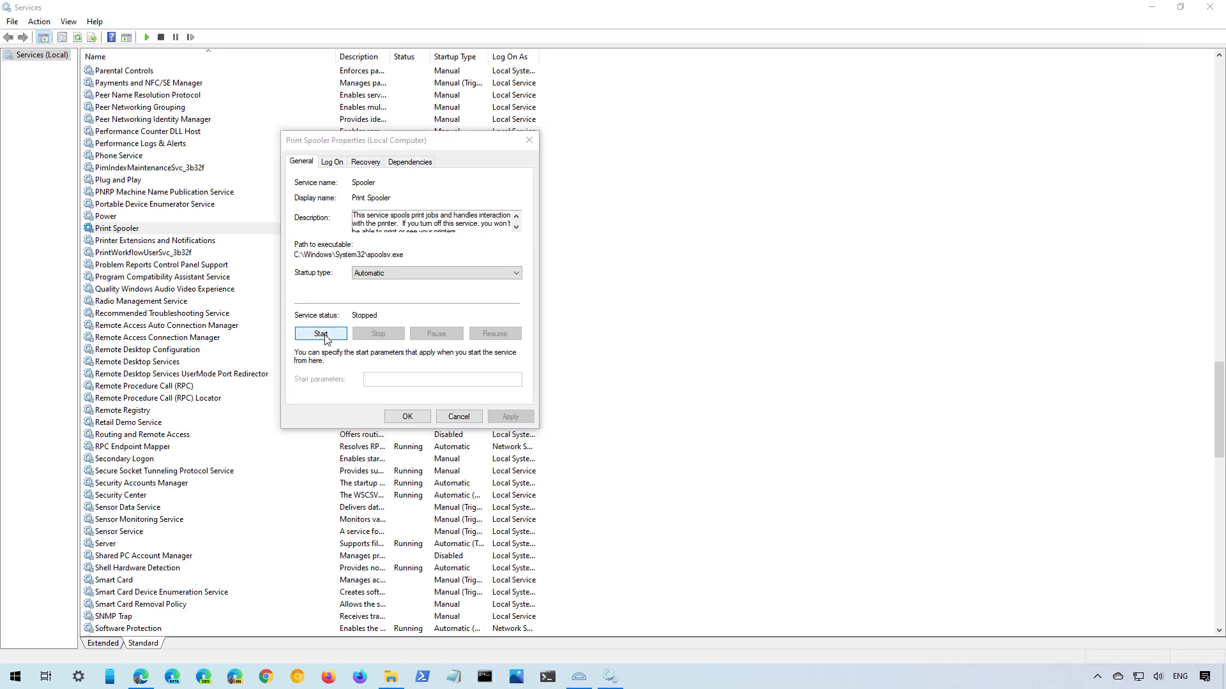
Step: Start the Print Spooler service again from its Properties dialog
left_click(321, 334)
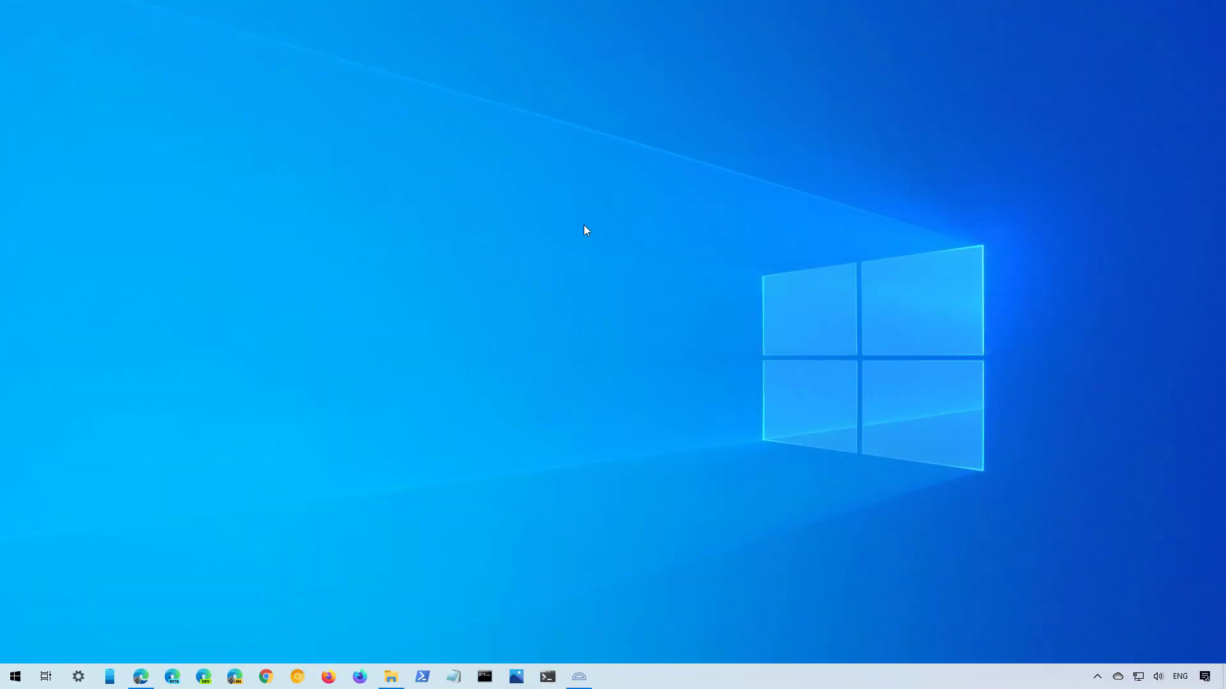
mouse_move(578, 235)
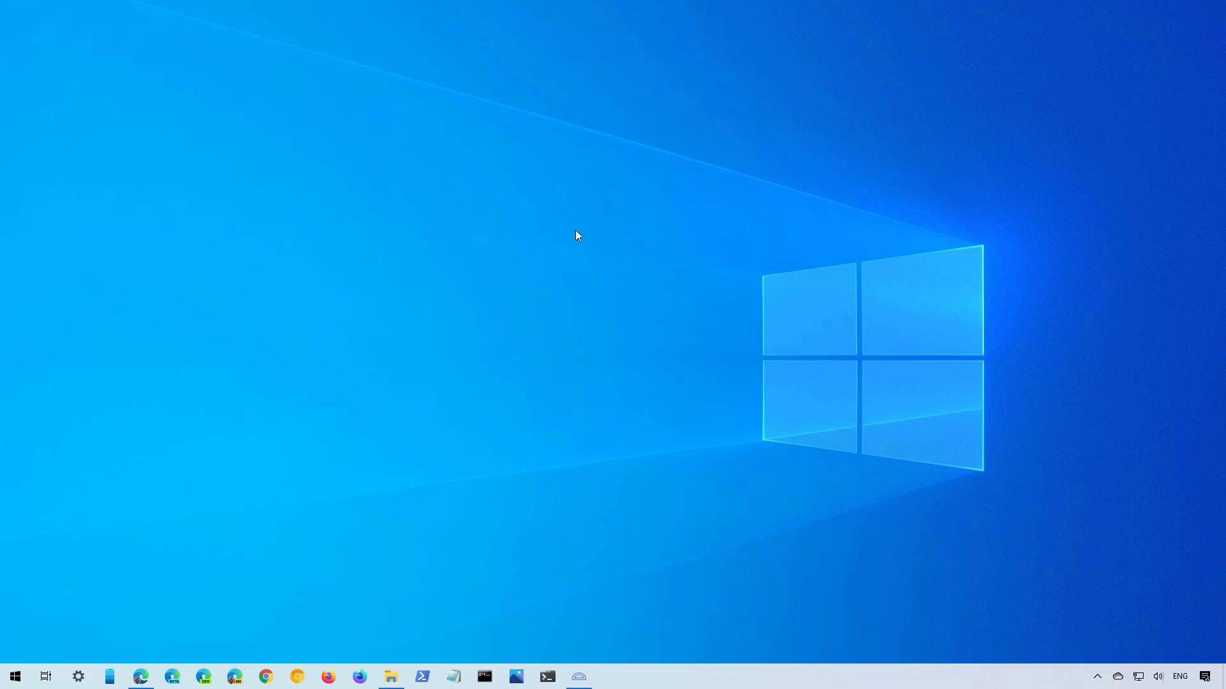
mouse_move(317, 375)
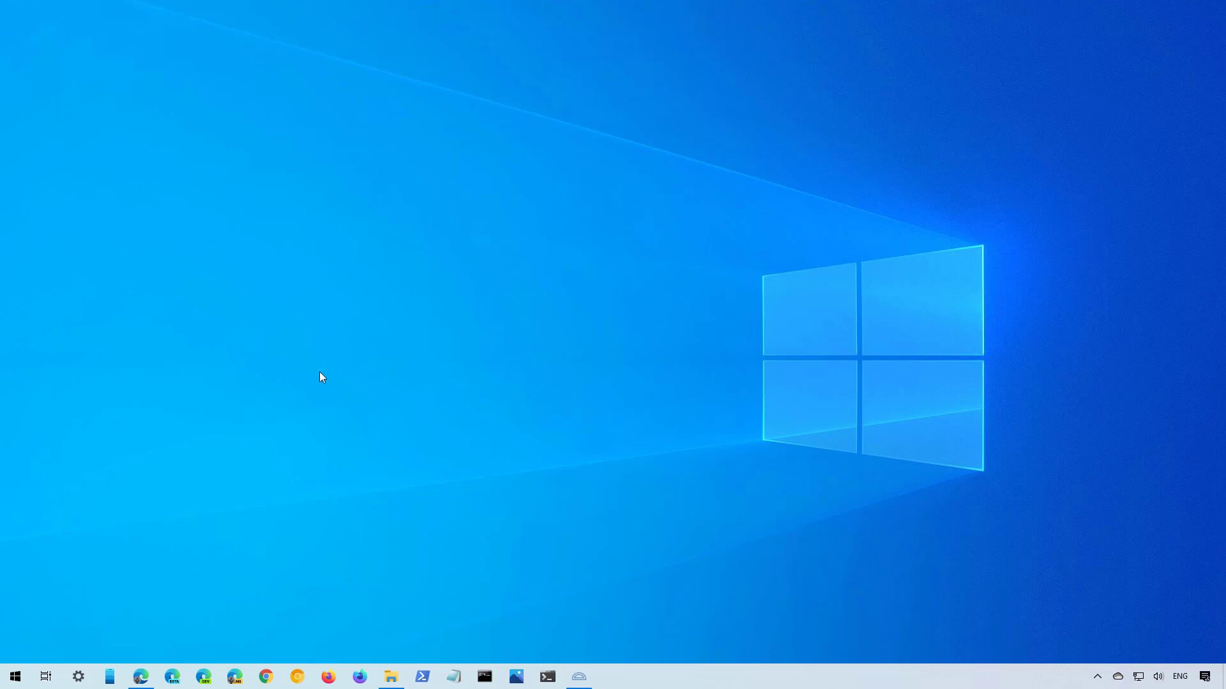